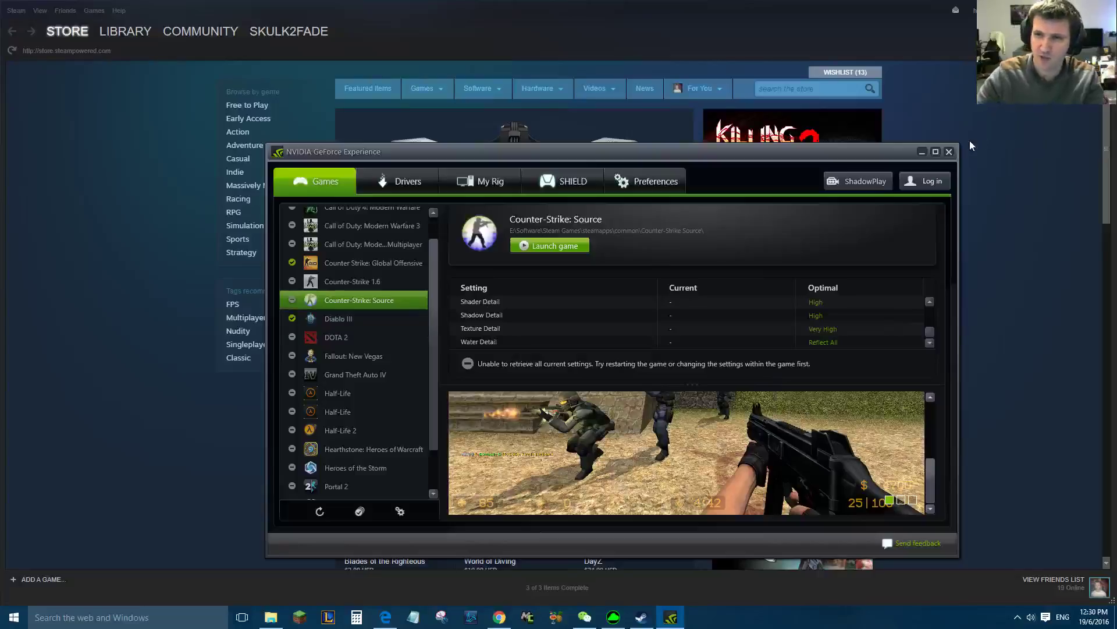
Close the GeForce Experience window, leaving the Steam store page, then start a new browser tab.
click(948, 151)
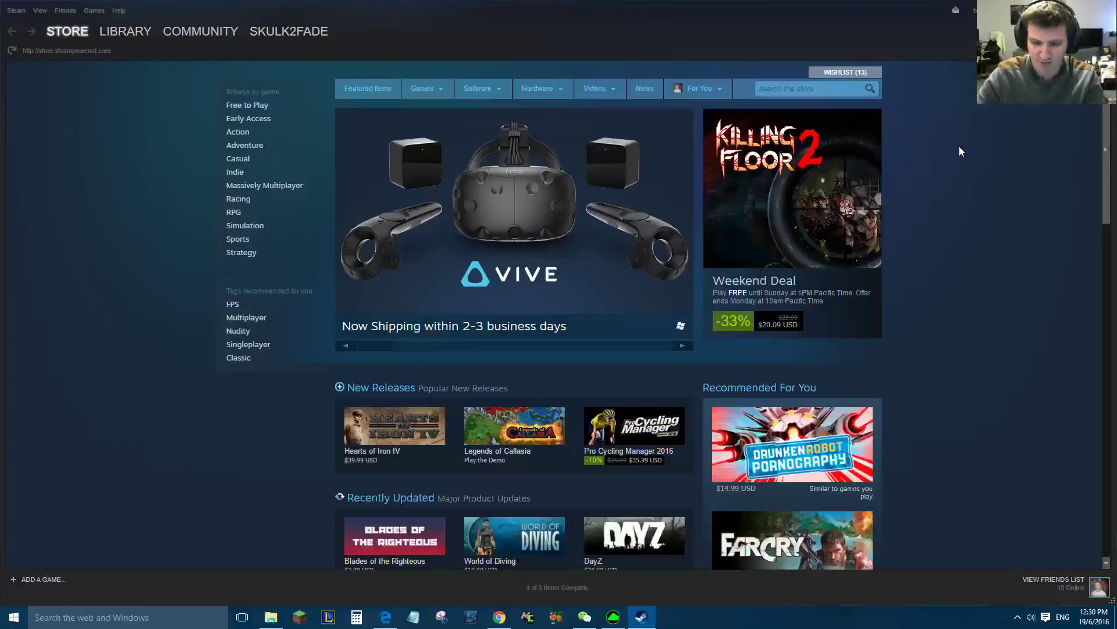
mouse_move(953, 153)
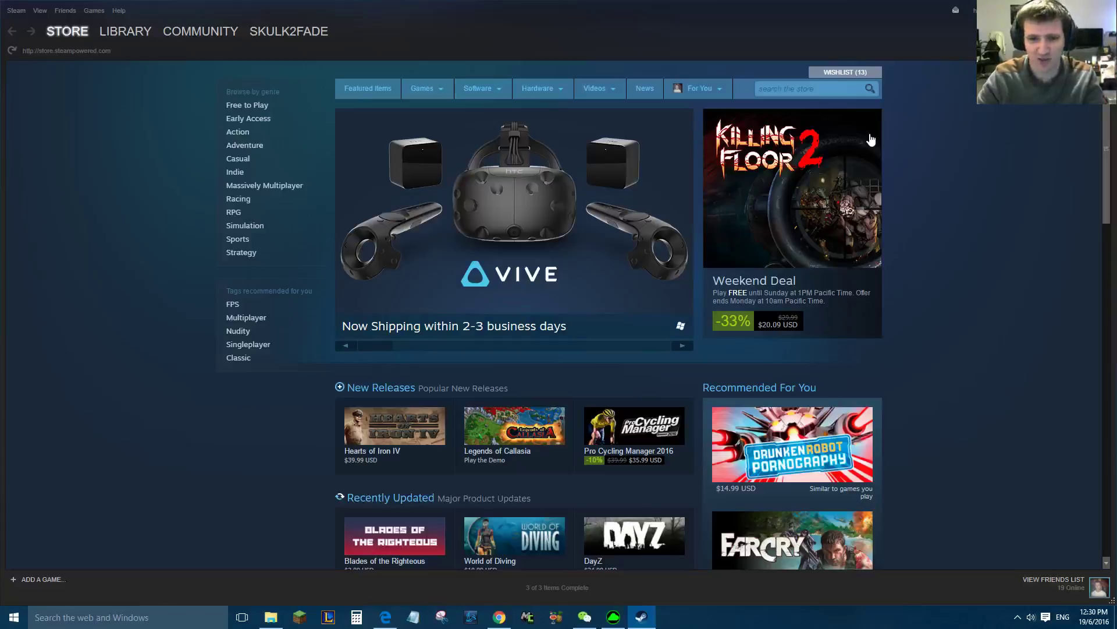
click(812, 89)
text(www.goog)
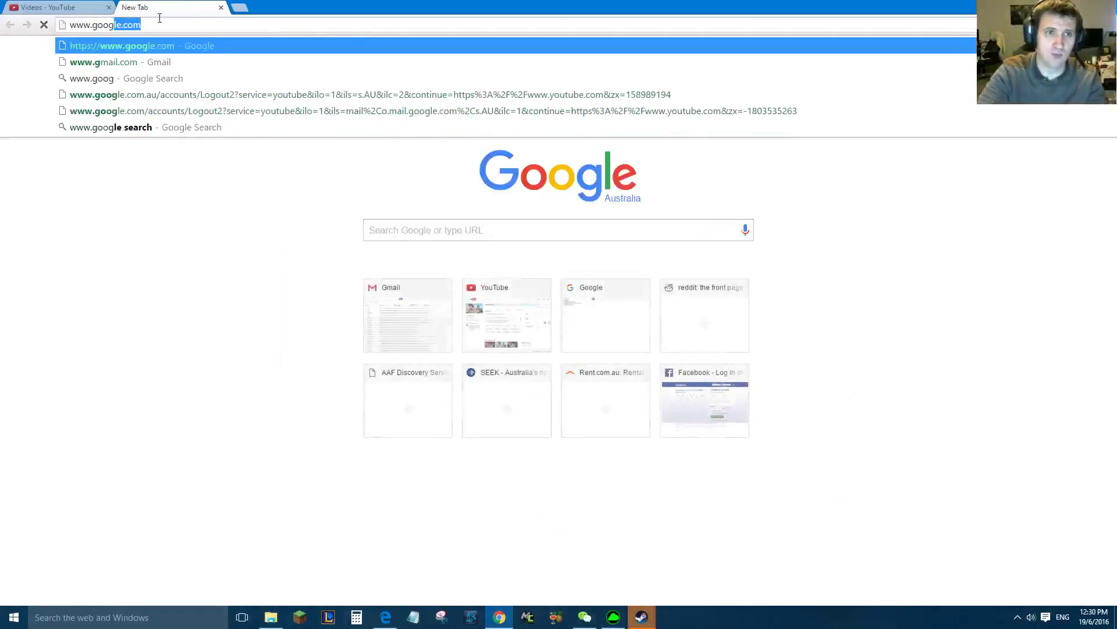
Search Google for NVIDIA GeForce Experience and open the geforce.com product page.
text(nvidia geforce experience)
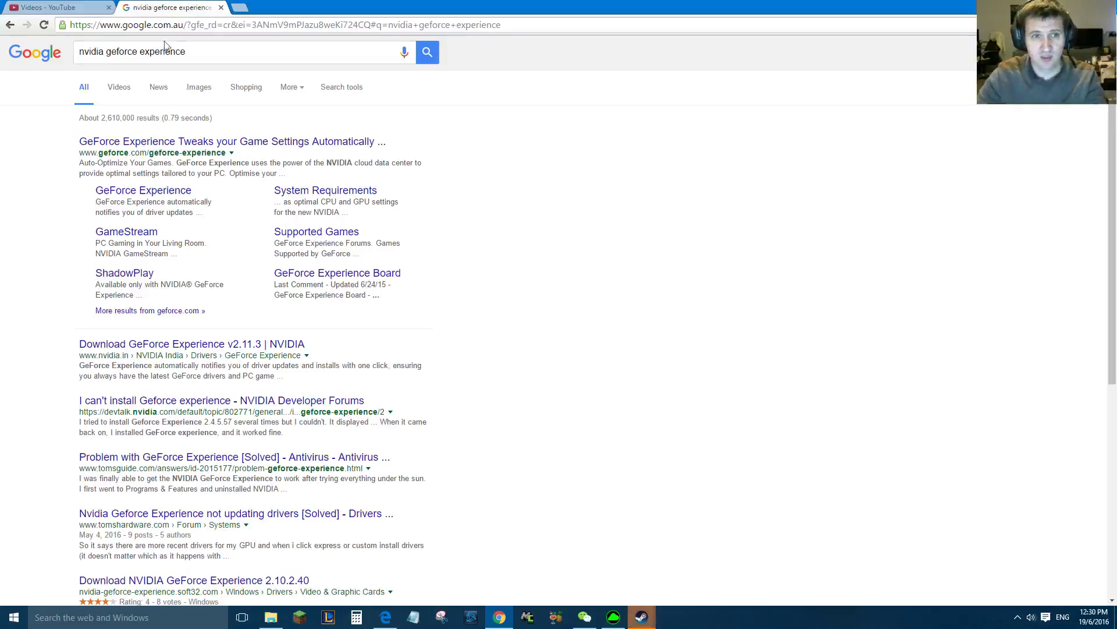
click(231, 141)
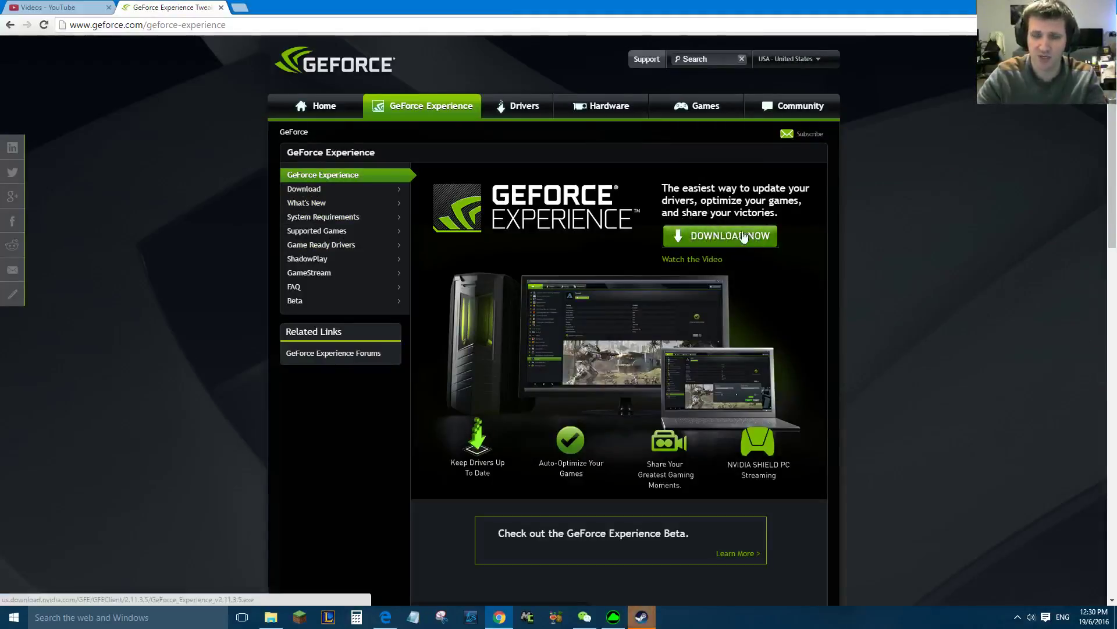
mouse_move(758, 476)
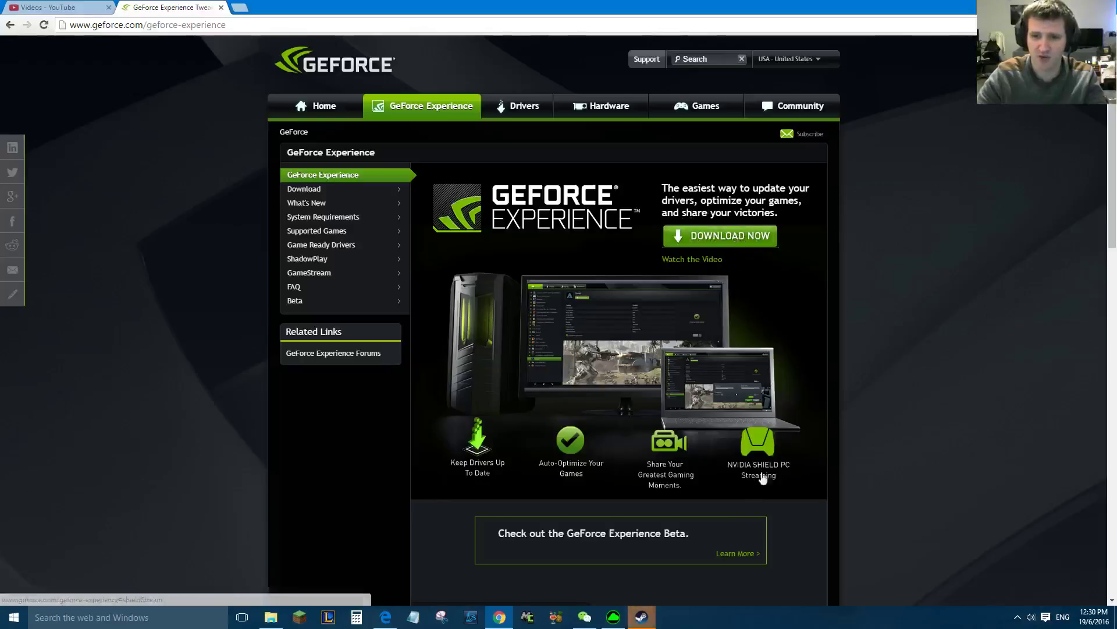
mouse_move(807, 571)
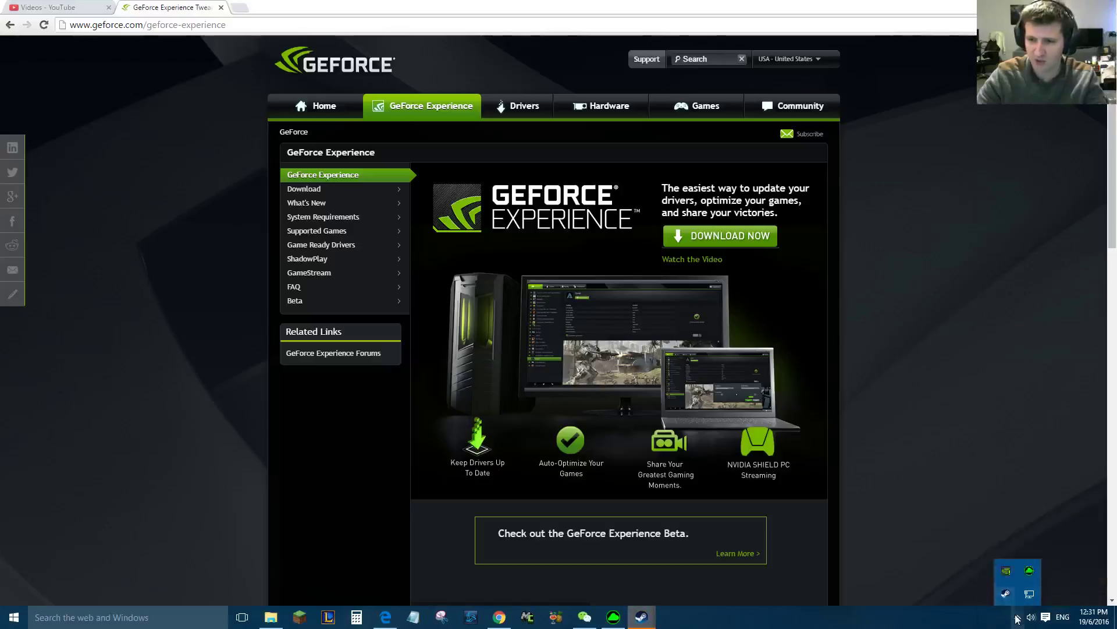
mouse_move(1006, 570)
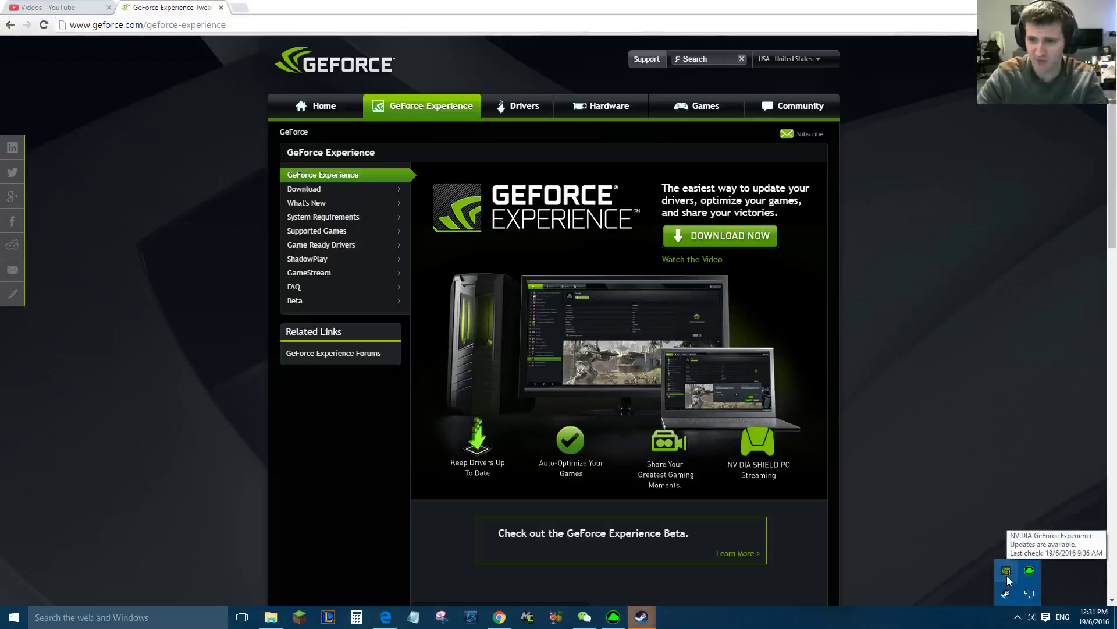
Launch GeForce Experience from the NVIDIA system tray icon's menu.
right_click(1007, 571)
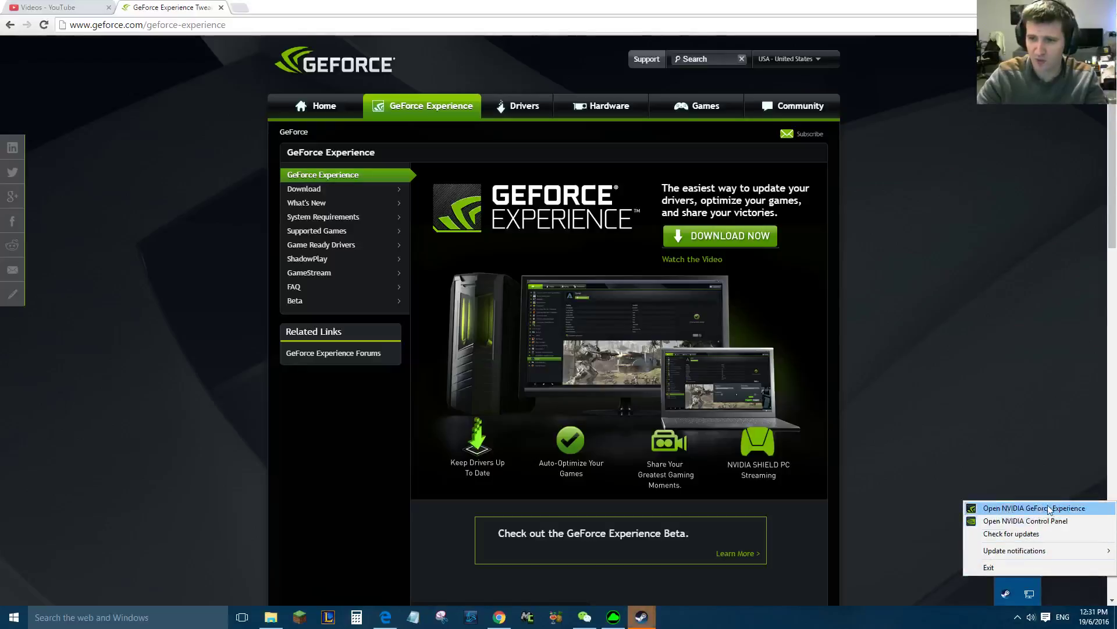
click(1035, 507)
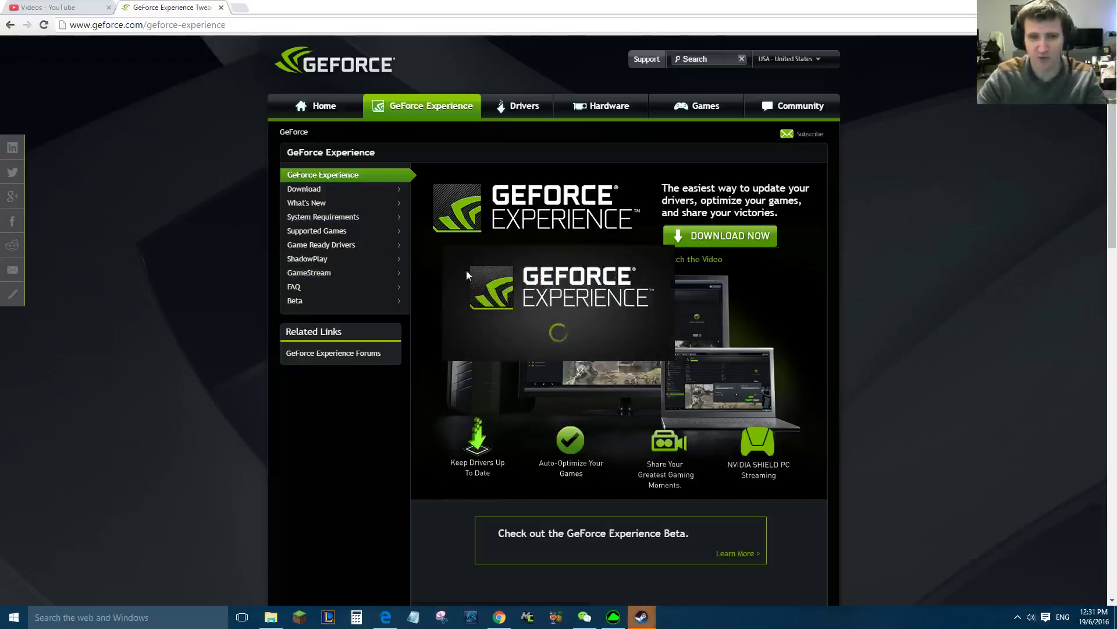
mouse_move(543, 317)
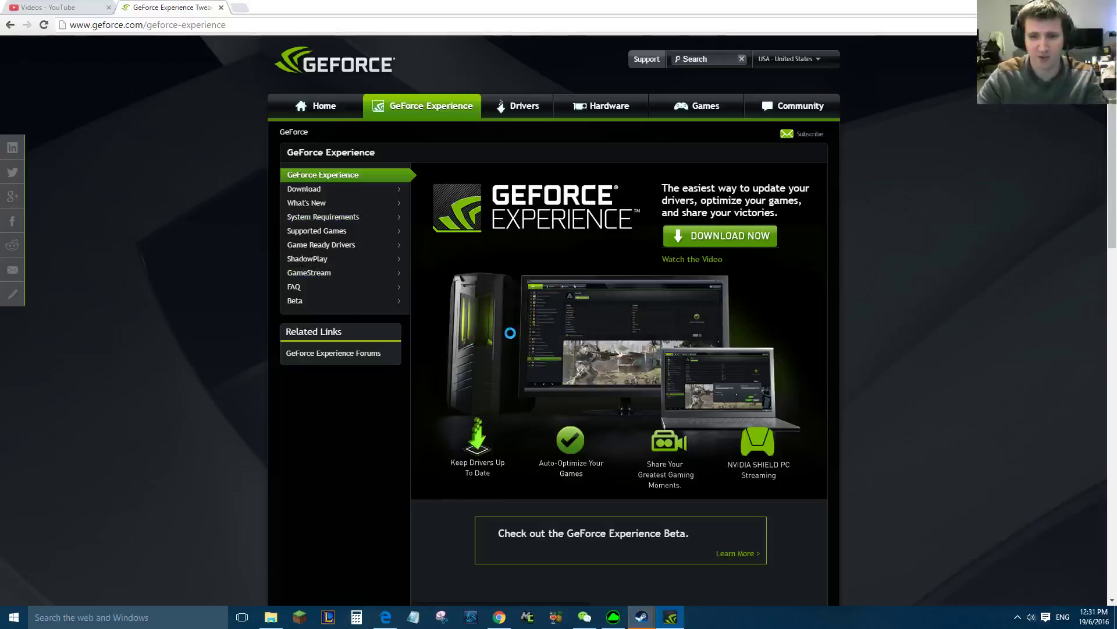
mouse_move(617, 490)
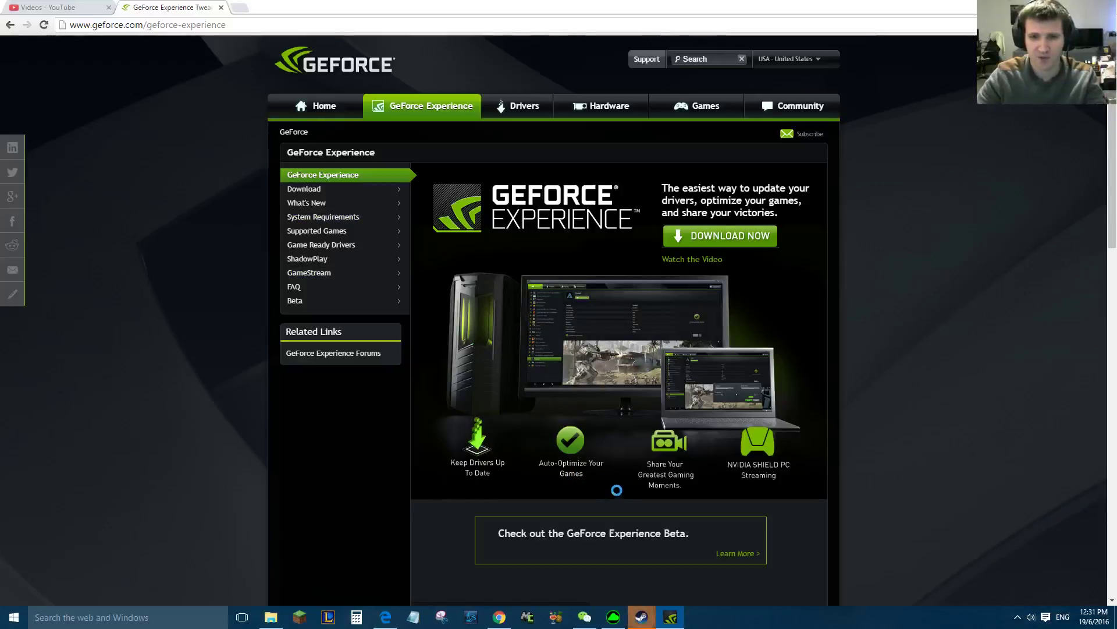
Bring up GeForce Experience, check the available driver update, and return to Games.
click(668, 617)
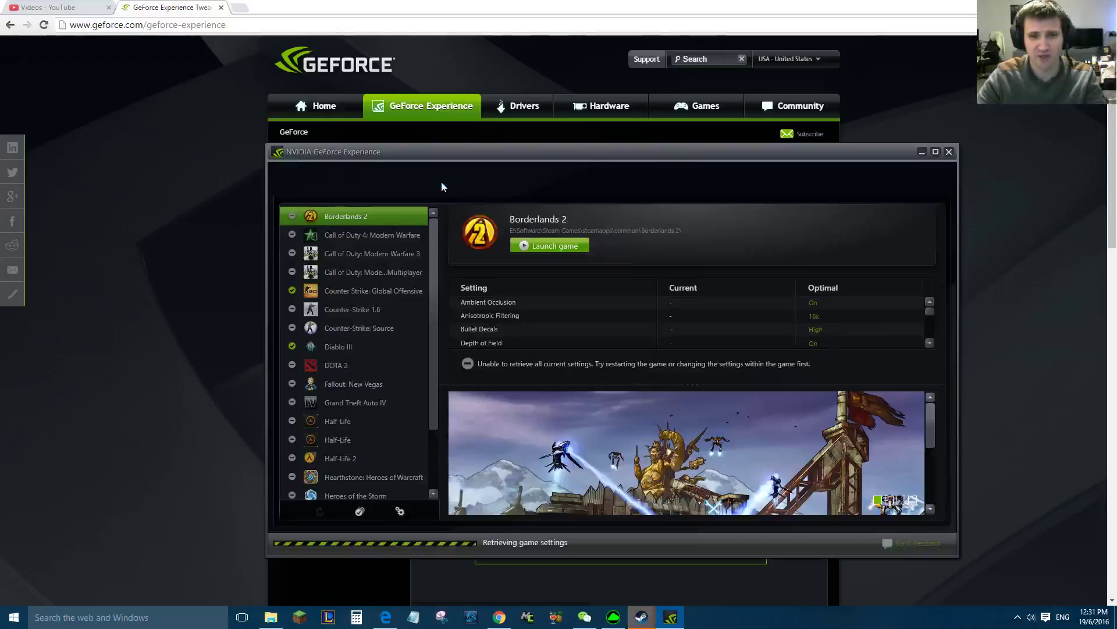
click(399, 180)
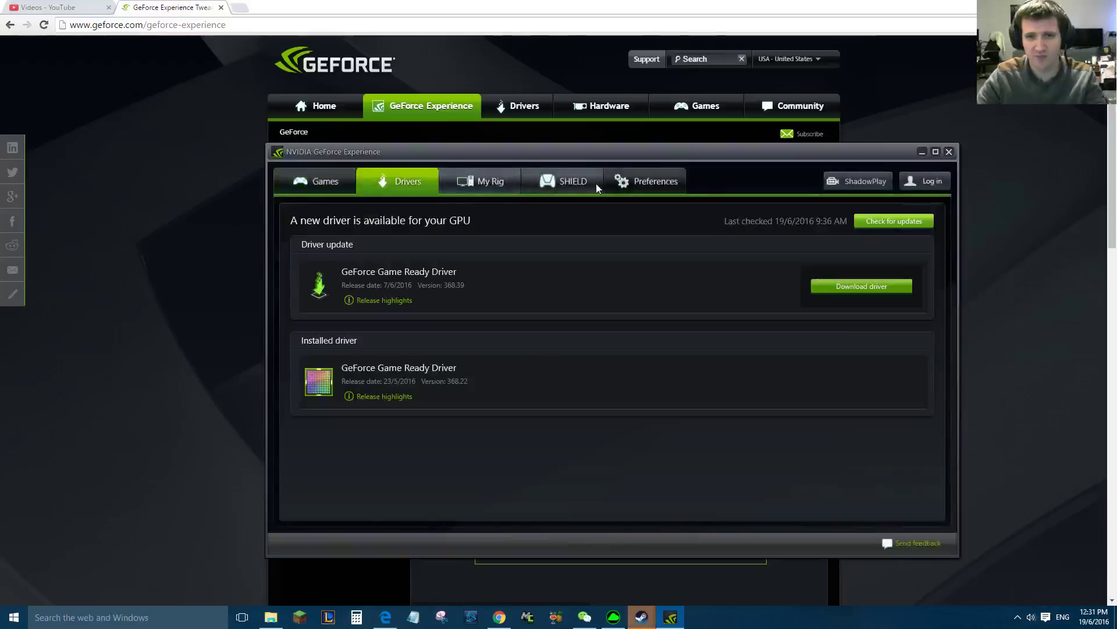
click(324, 181)
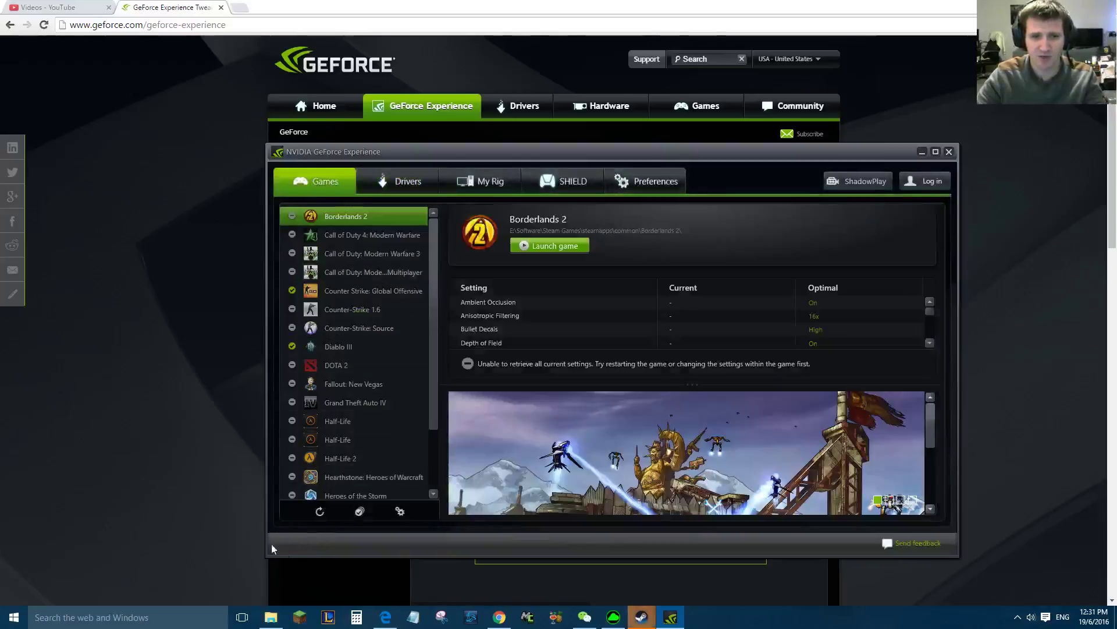
Enlarge the window and rescan the computer for installed games.
drag(333, 151, 286, 151)
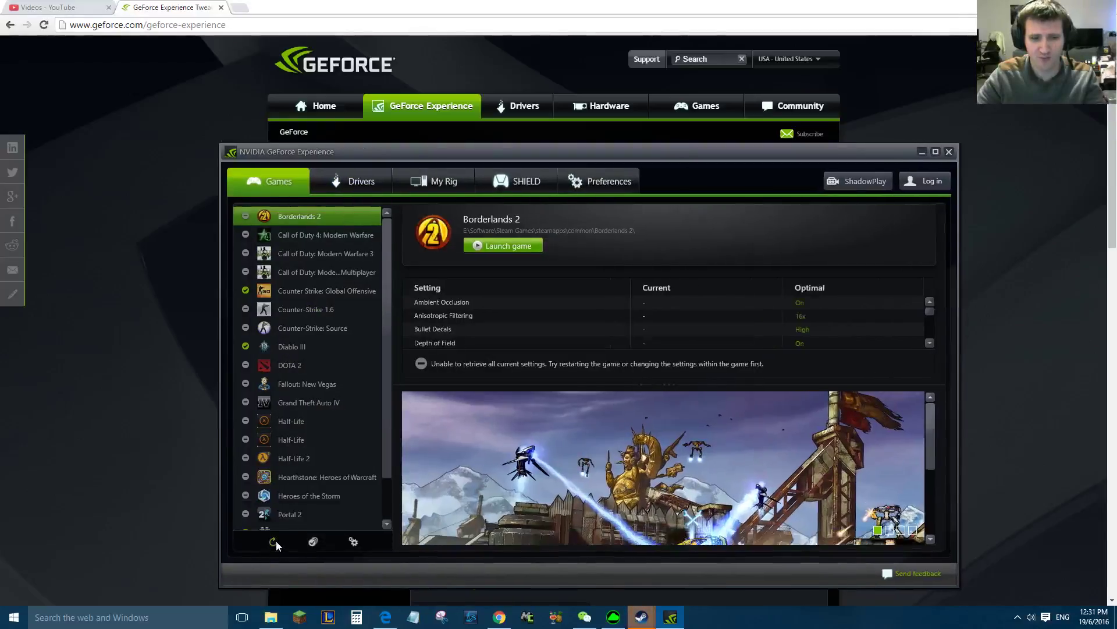
mouse_move(275, 542)
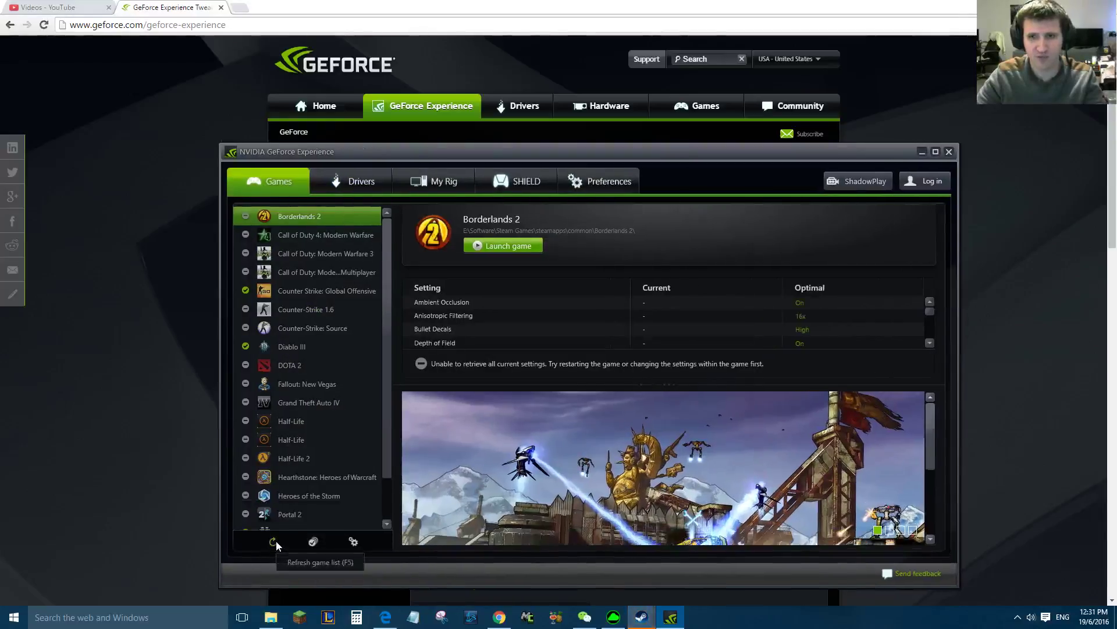
click(275, 542)
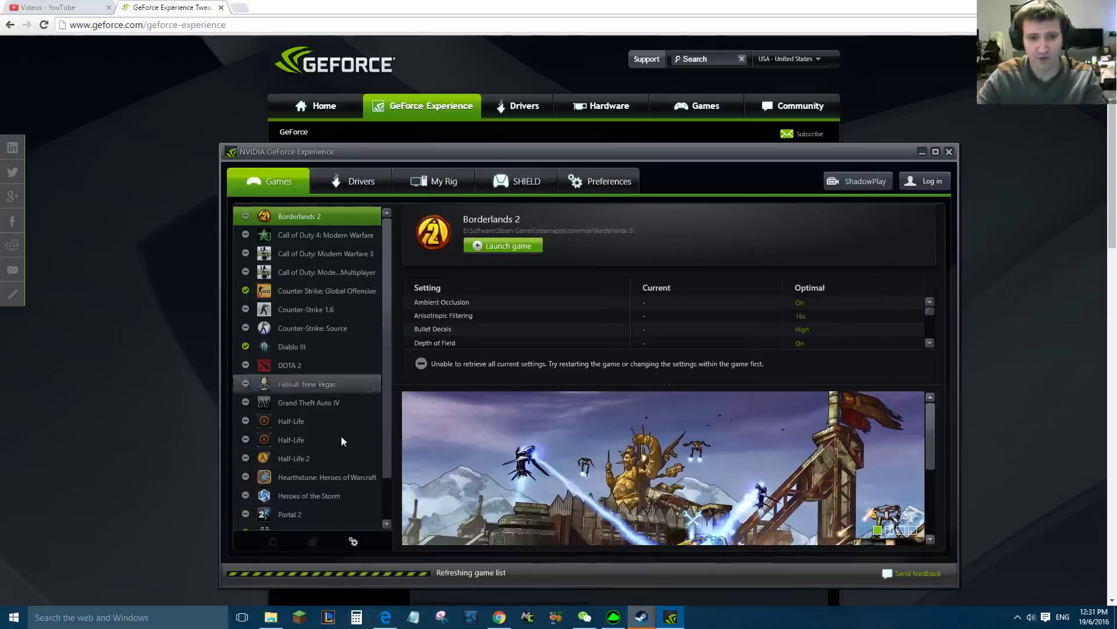
click(600, 181)
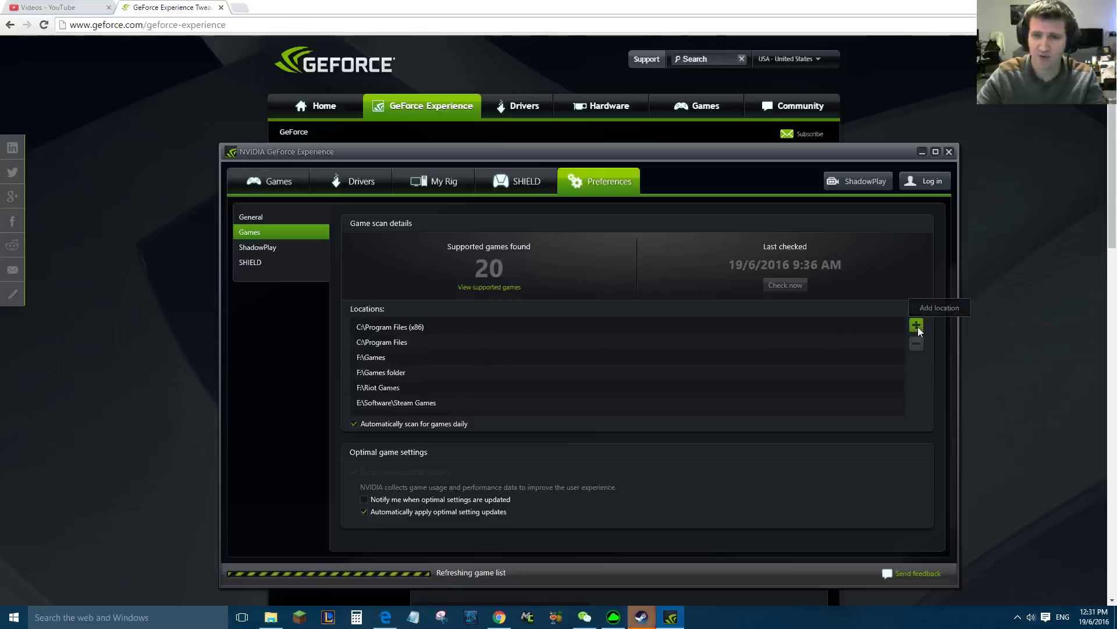
Browse the 1TB drive for a scan folder, view scan locations, and return to the games list.
click(916, 325)
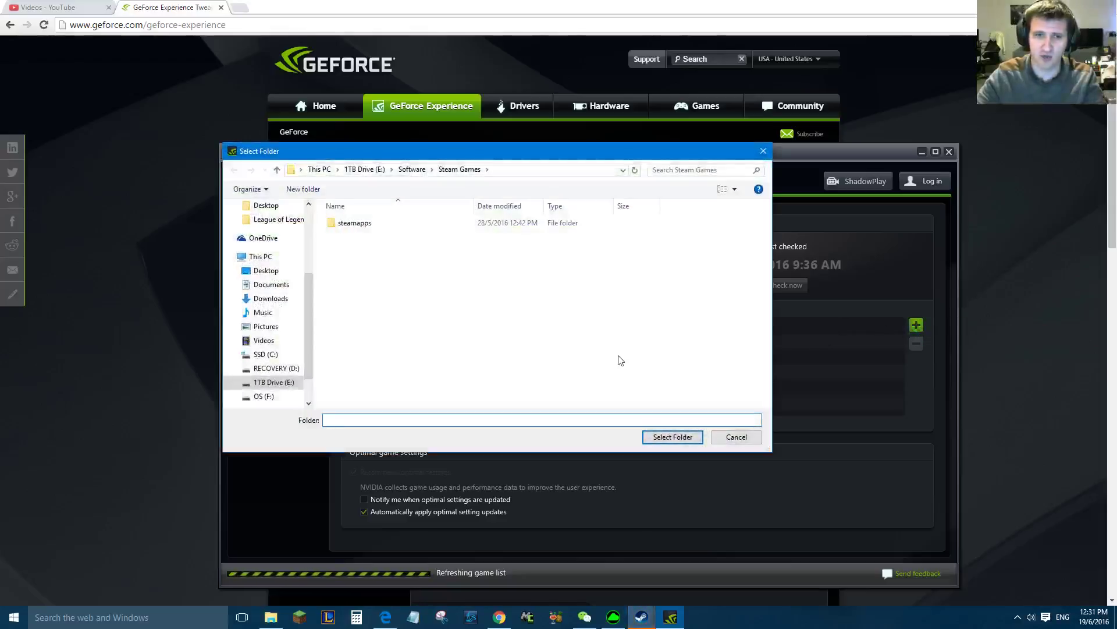
click(364, 169)
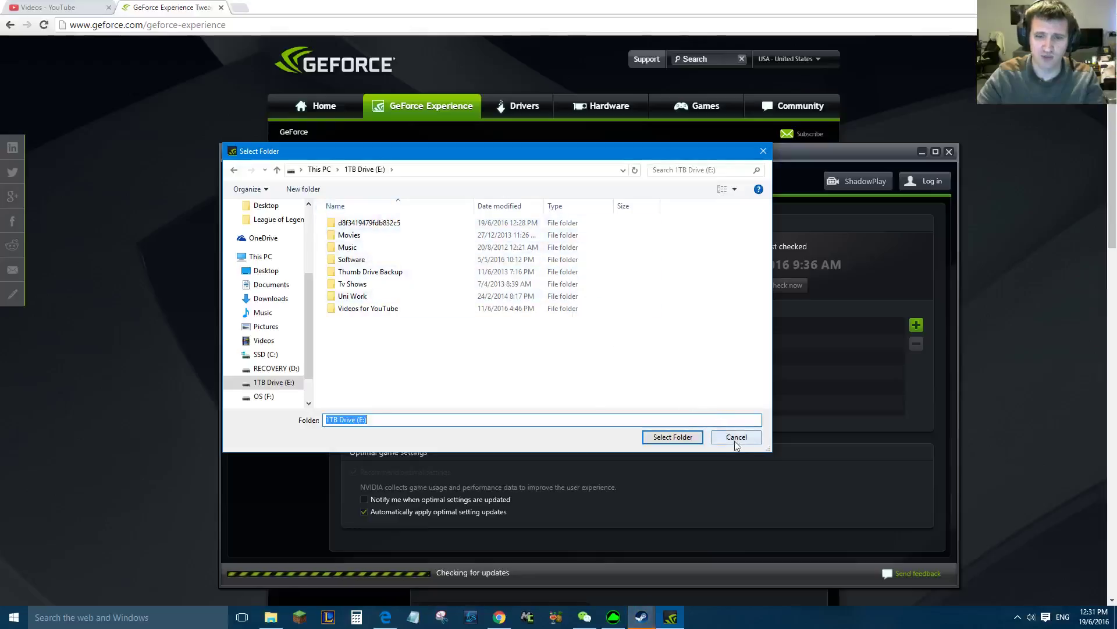
click(736, 437)
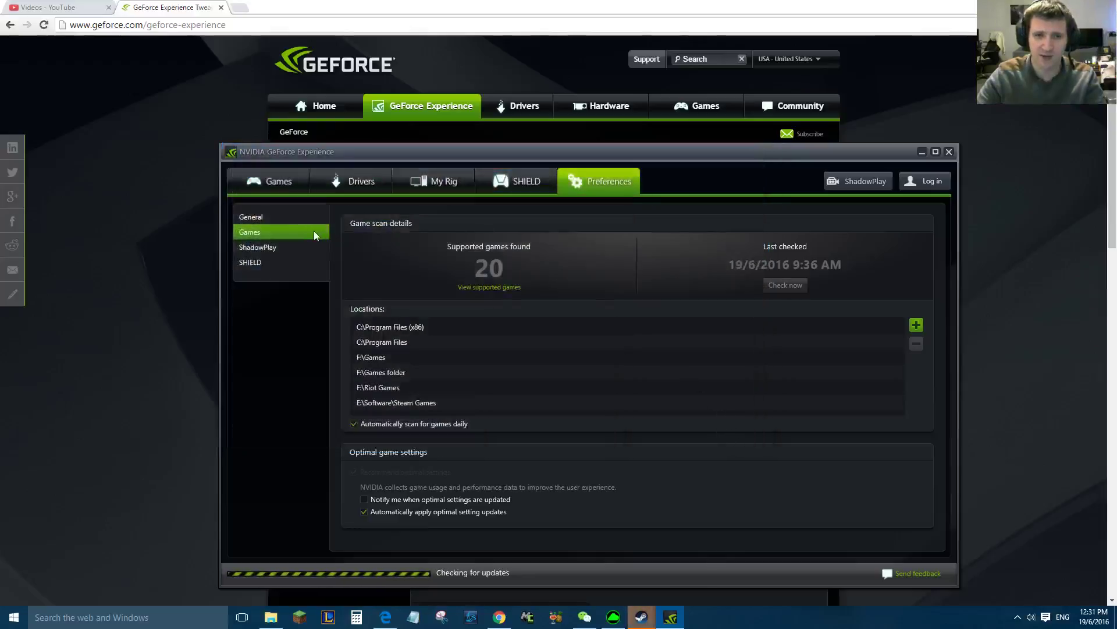
click(278, 180)
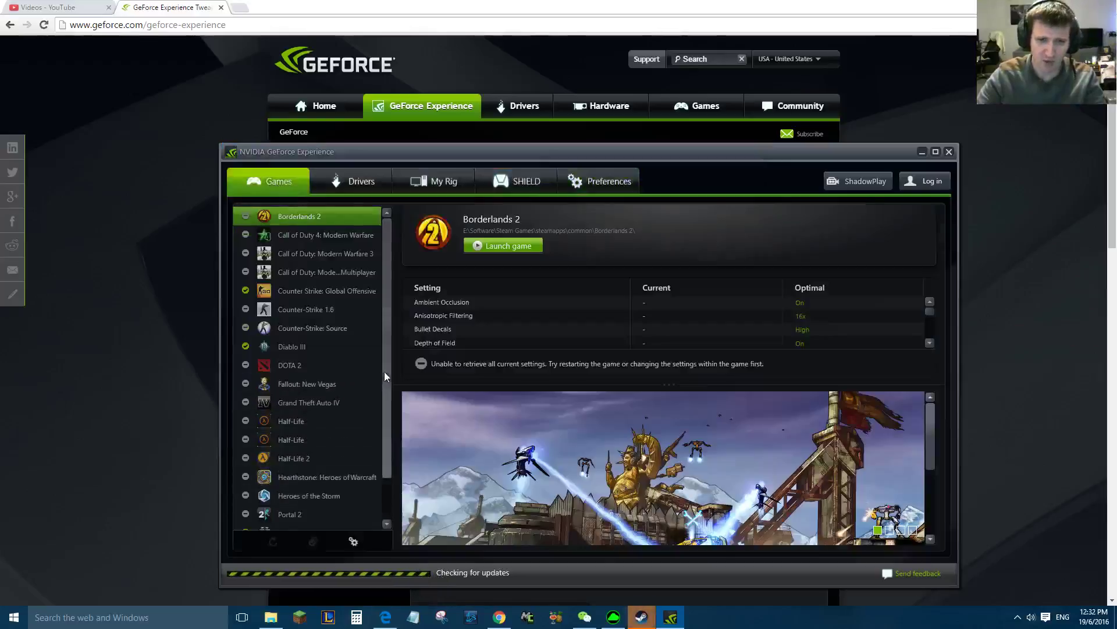
Check Diablo III's optimized status, then open Half-Life 2's not-optimized settings.
scroll(down, 3)
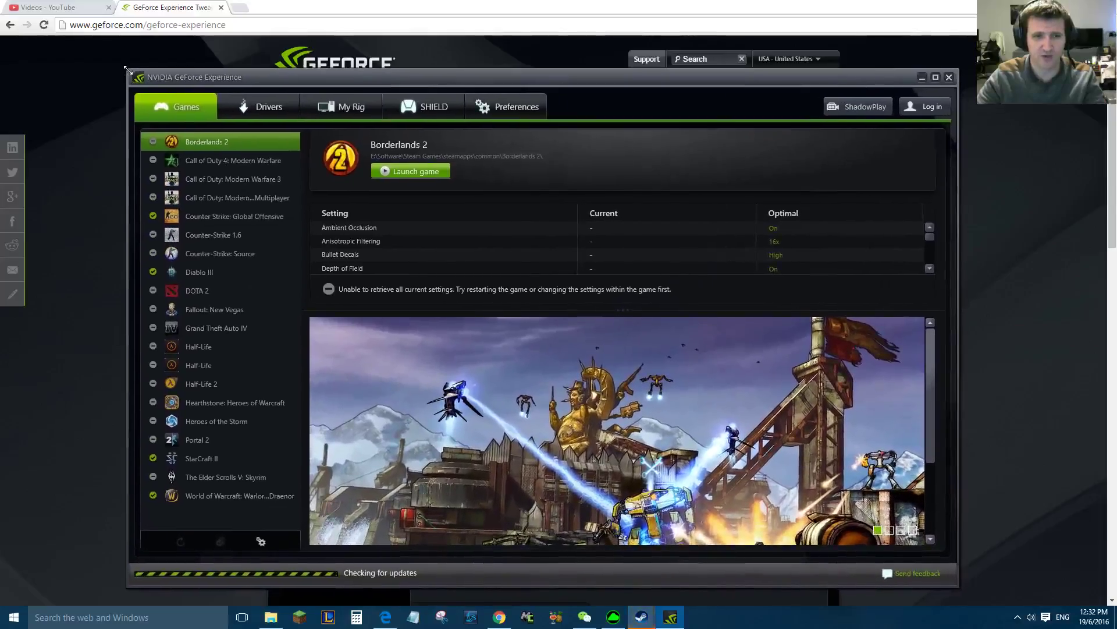
mouse_move(220, 365)
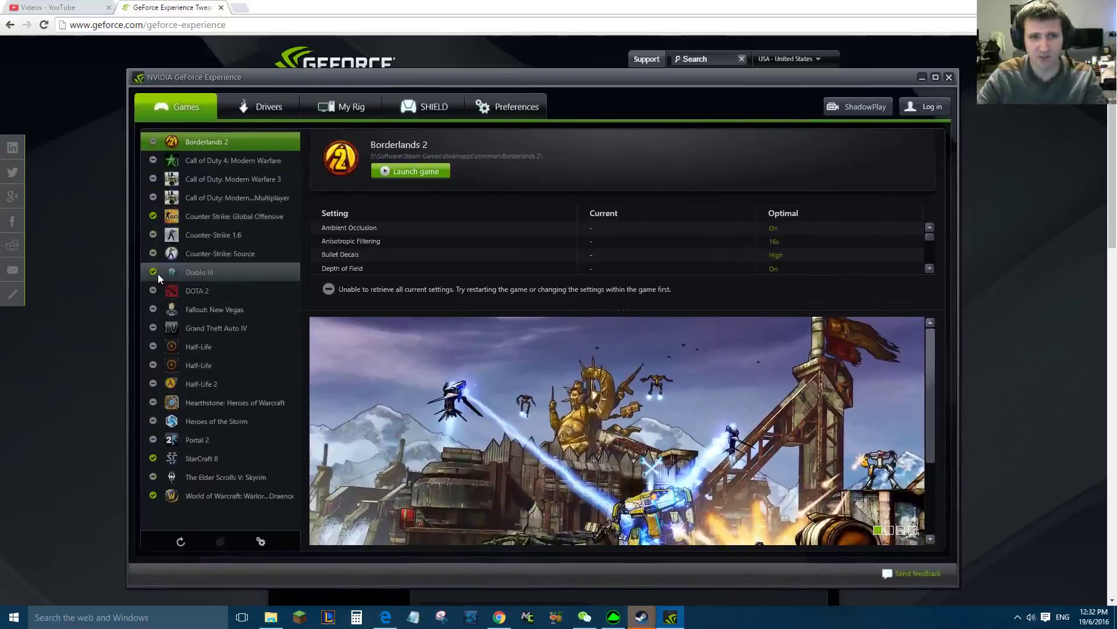
click(199, 272)
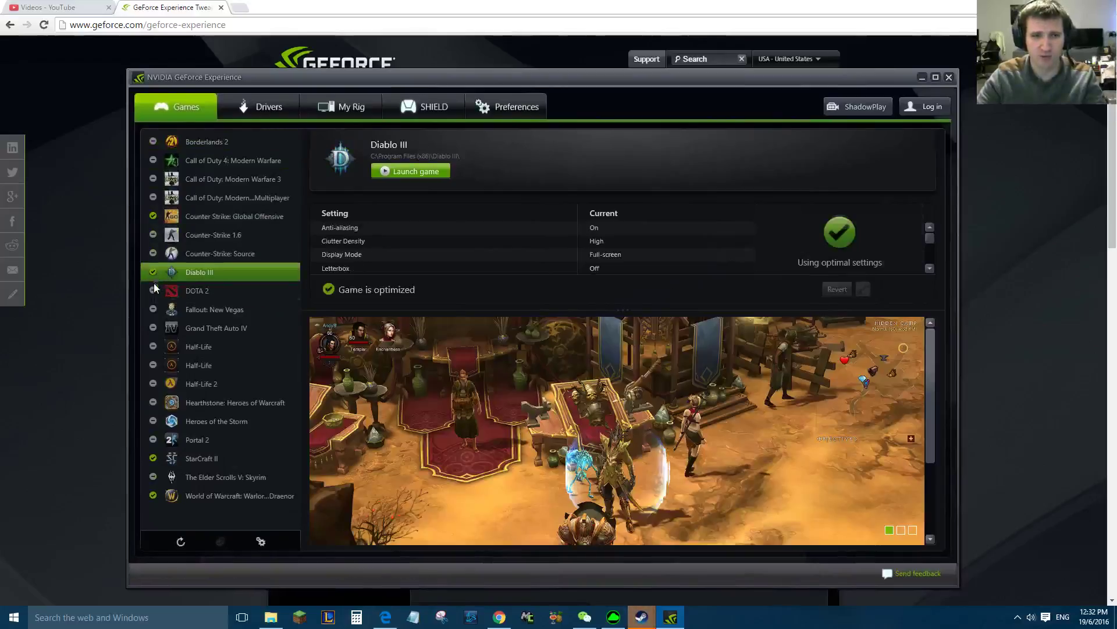
mouse_move(153, 290)
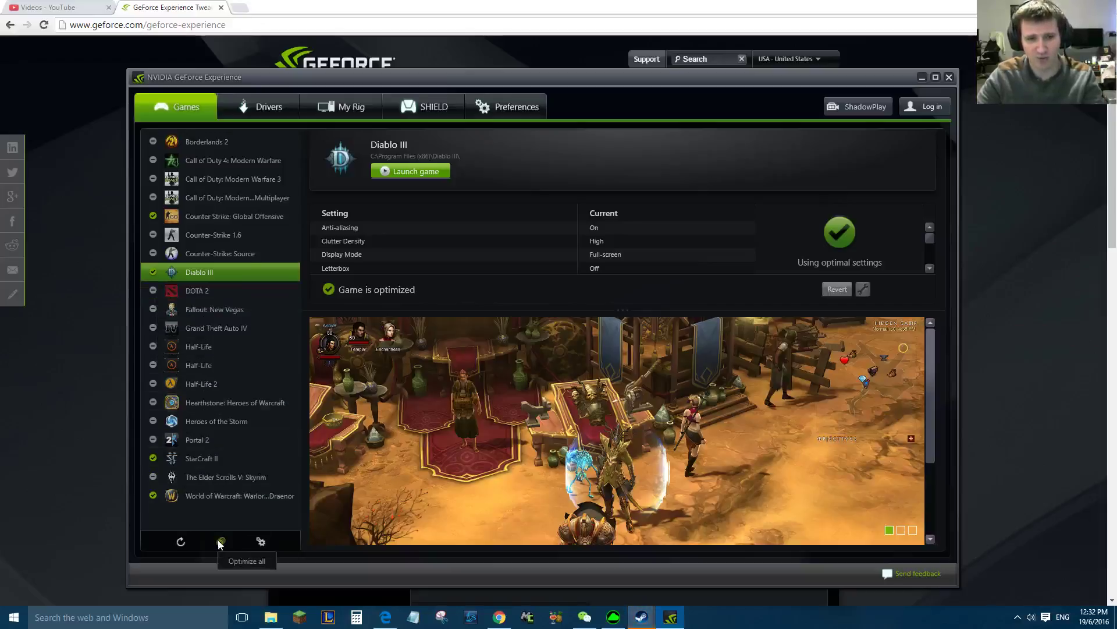
mouse_move(213, 290)
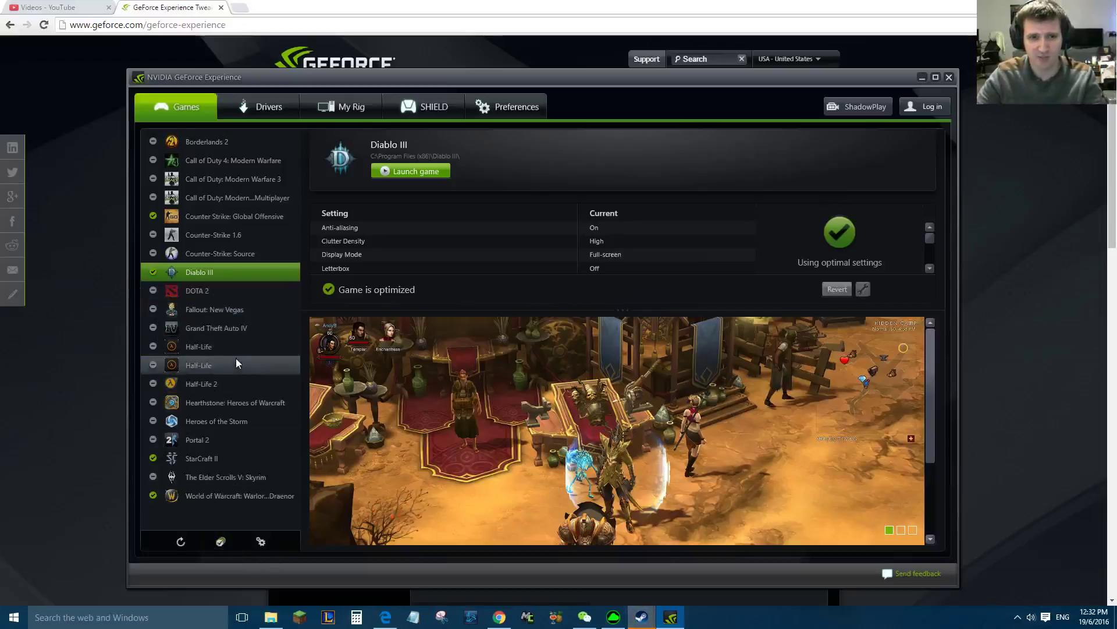
mouse_move(229, 374)
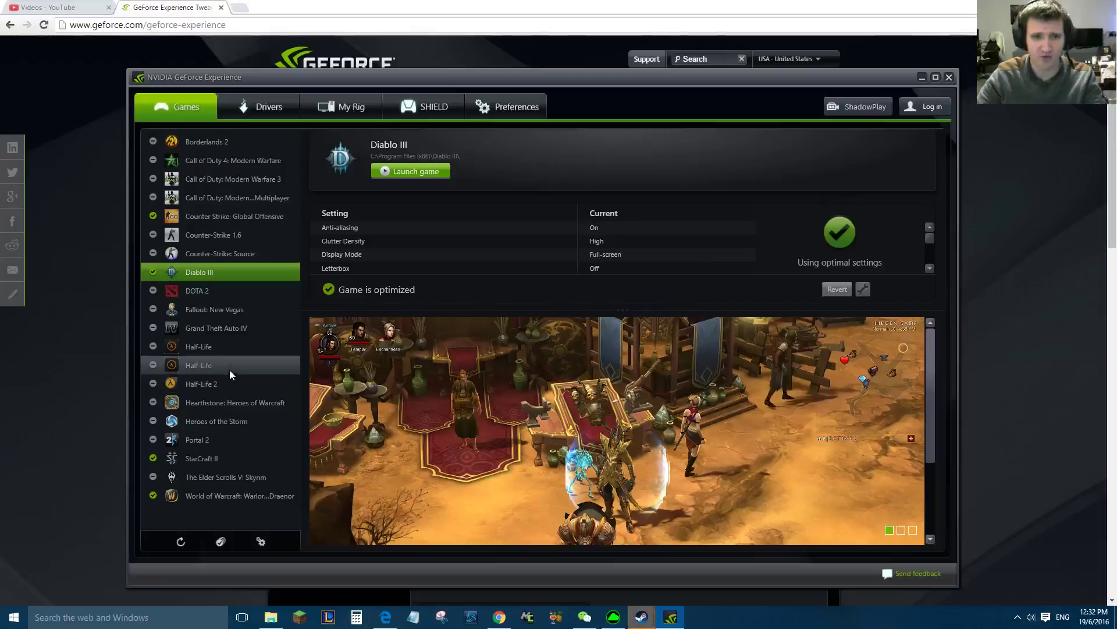
click(202, 383)
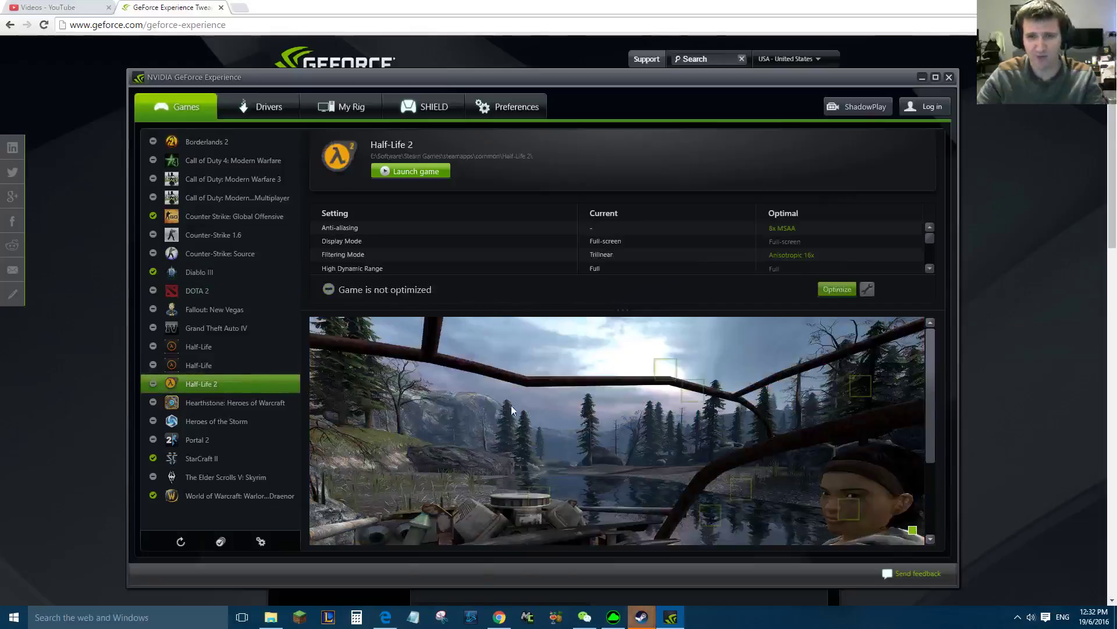
mouse_move(615, 223)
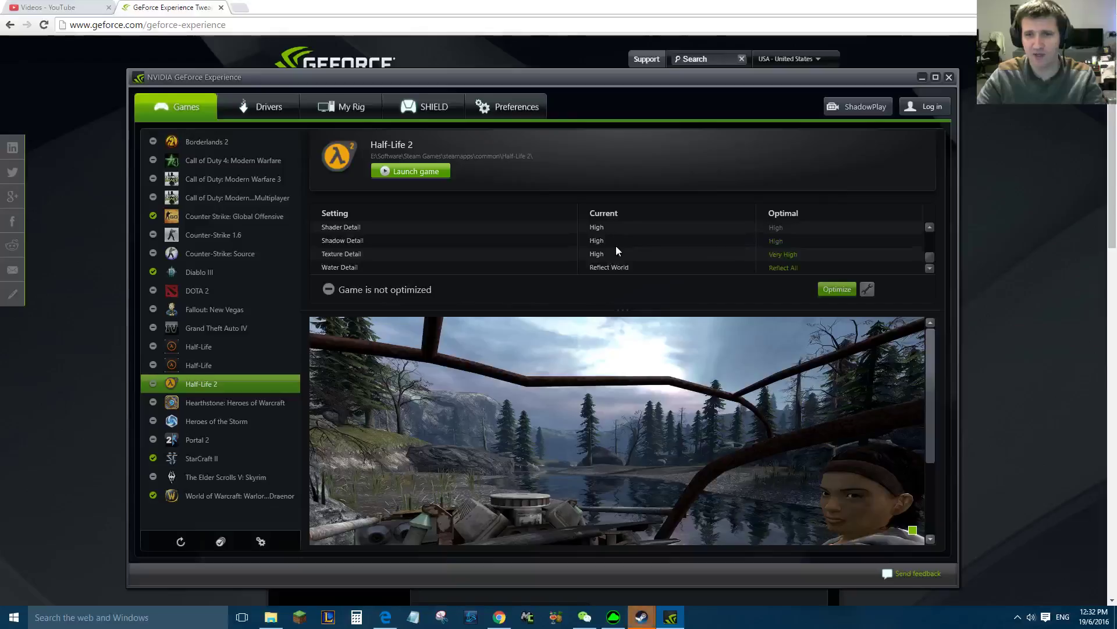
mouse_move(805, 282)
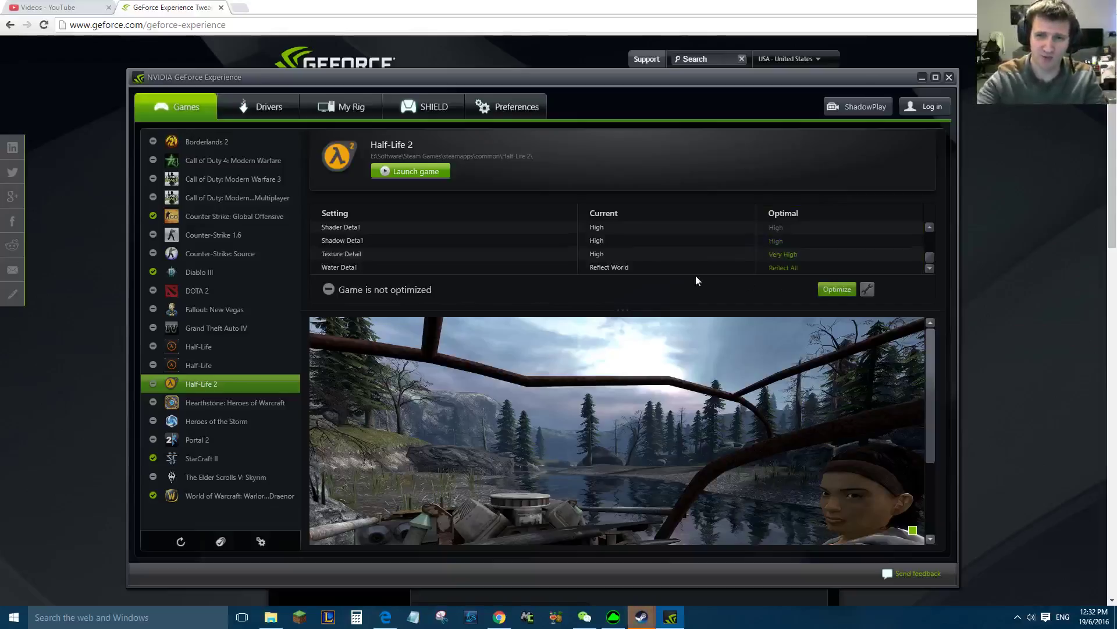
mouse_move(562, 262)
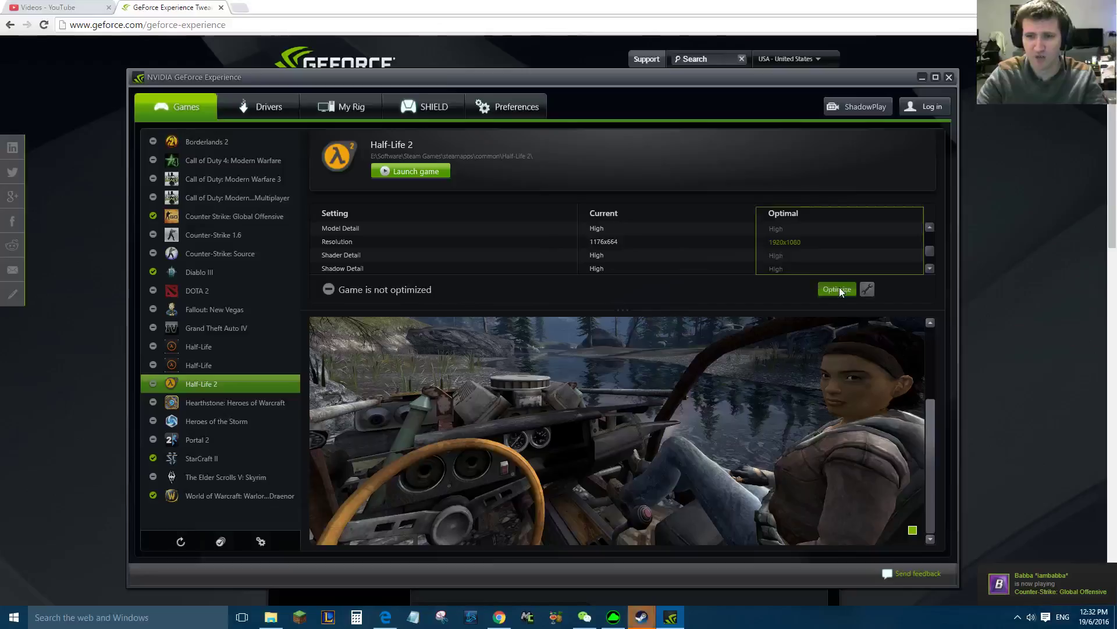
Apply optimal settings to Half-Life 2 and scroll through the now-optimized games list.
click(836, 288)
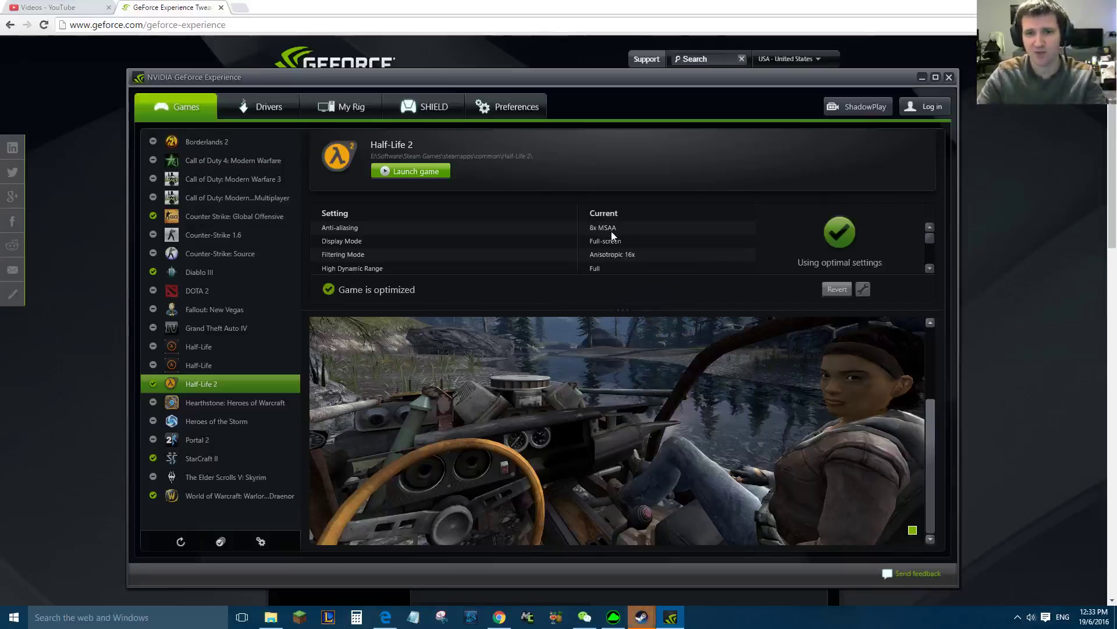
scroll(down, 3)
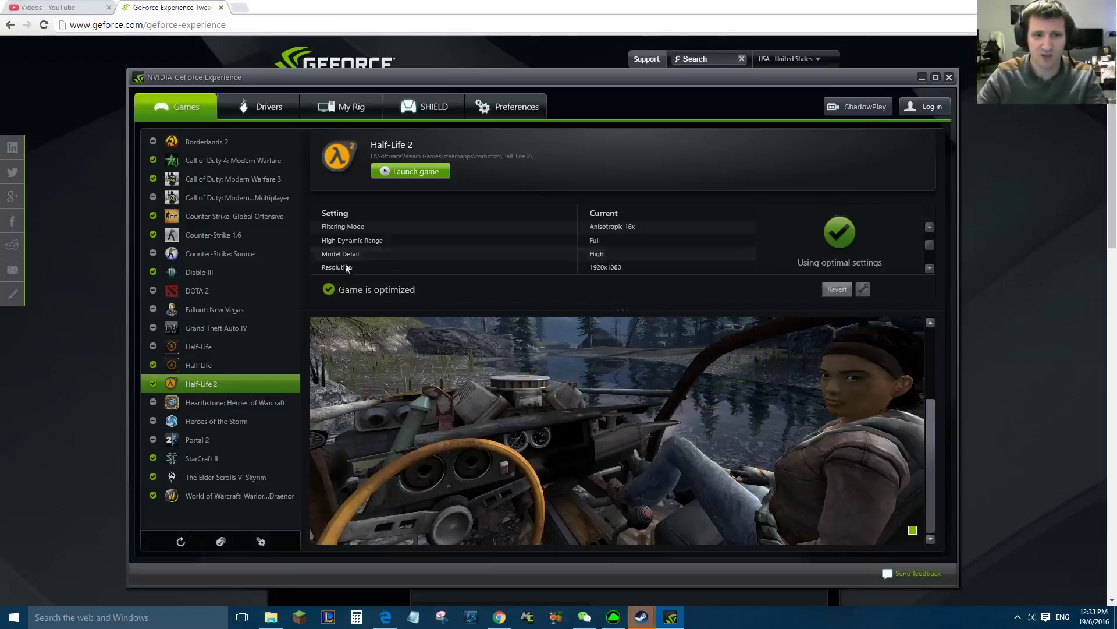
View settings for Borderlands 2, CoD MW3 Multiplayer, Counter-Strike: Source, both Half-Life entries, Hearthstone, and Skyrim.
click(207, 141)
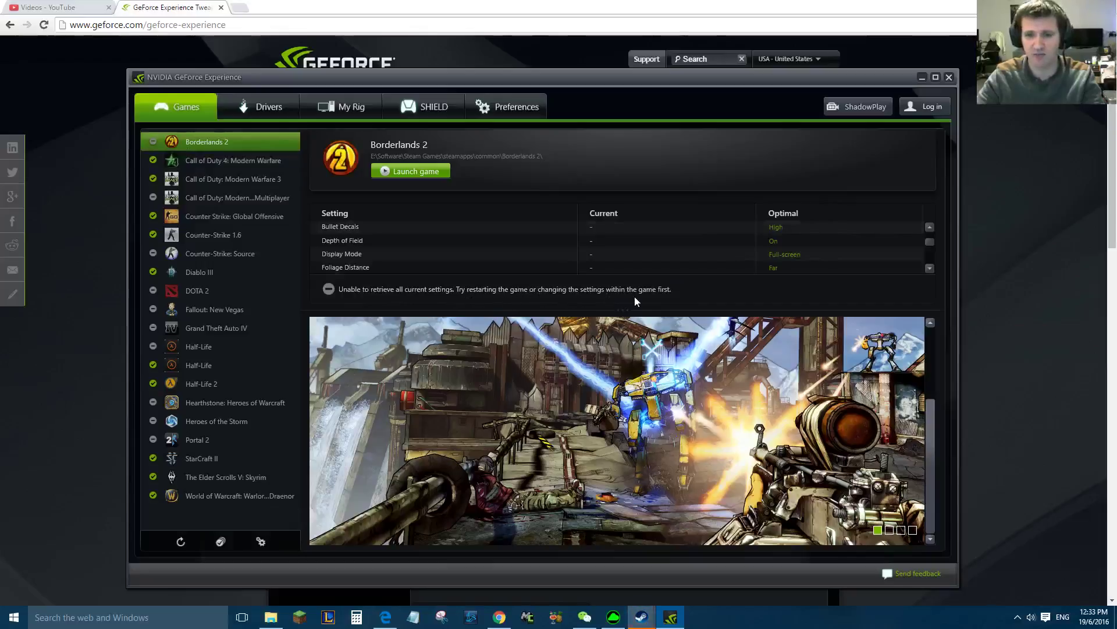
click(237, 197)
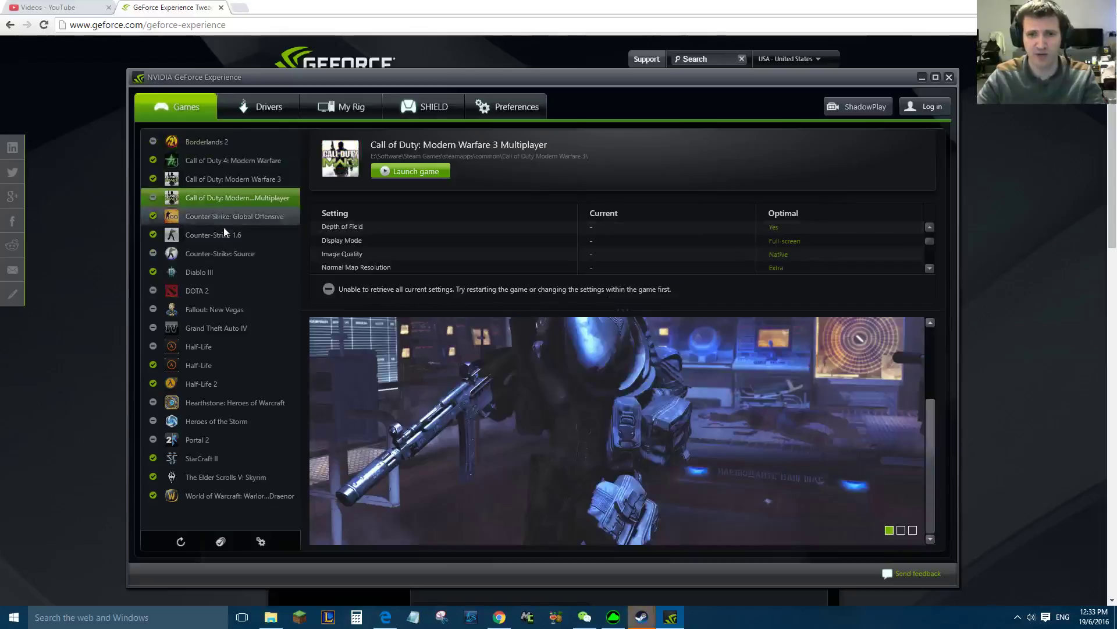
click(219, 253)
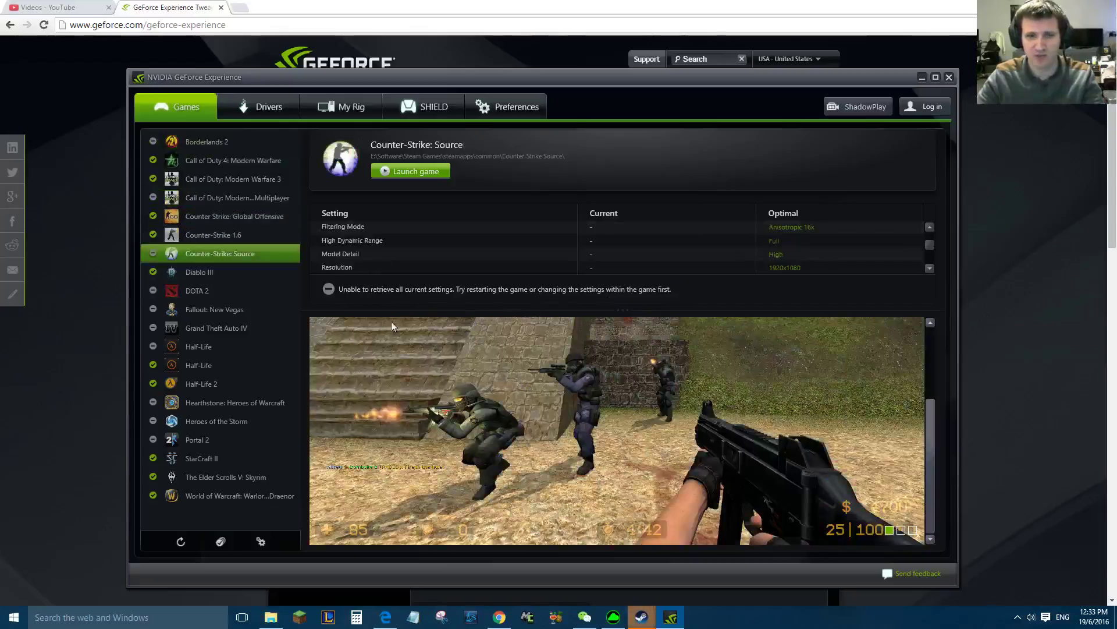
click(199, 347)
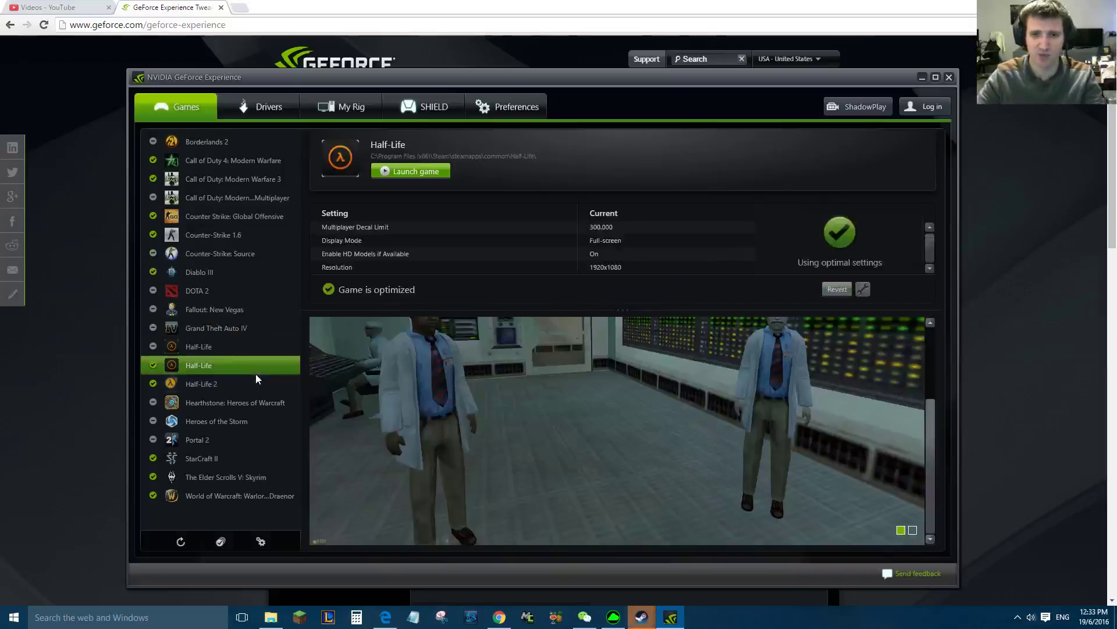
click(198, 346)
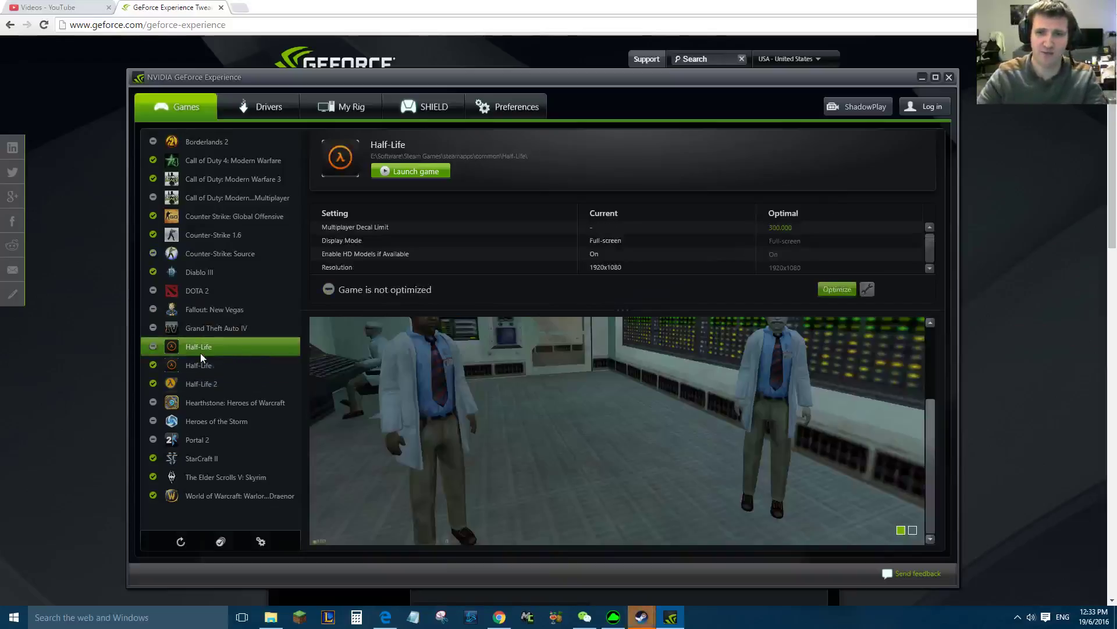
click(235, 402)
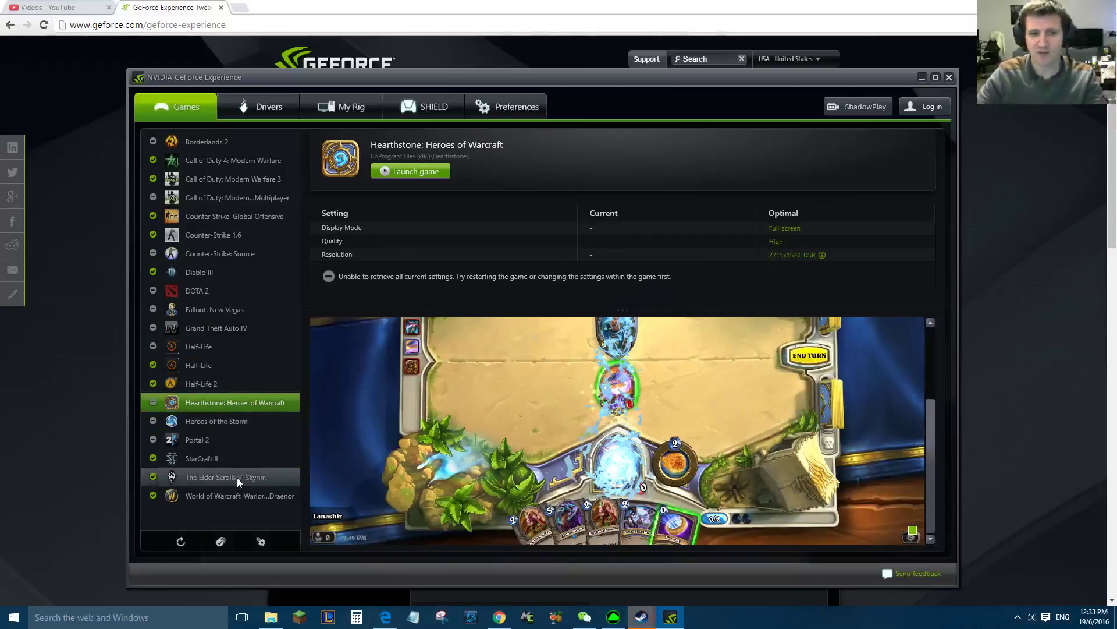
click(225, 476)
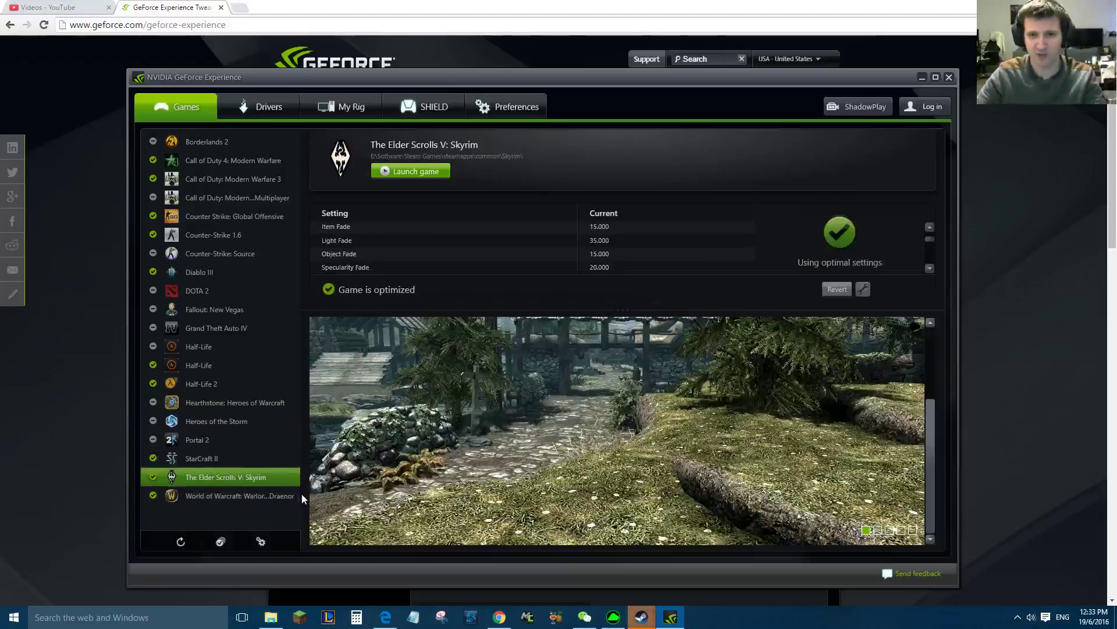
scroll(down, 3)
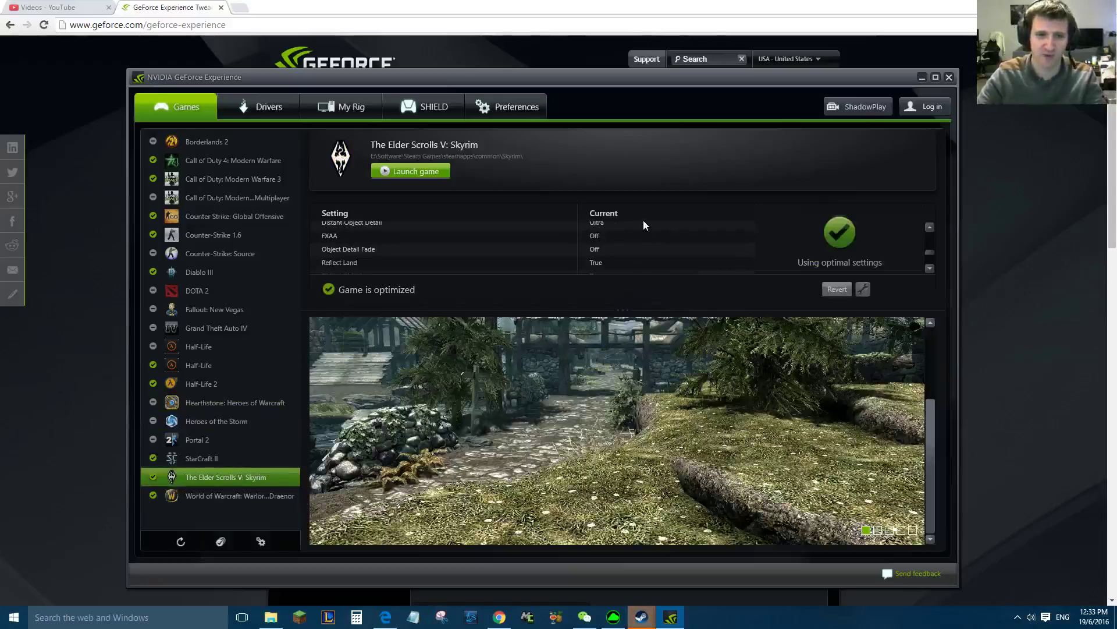